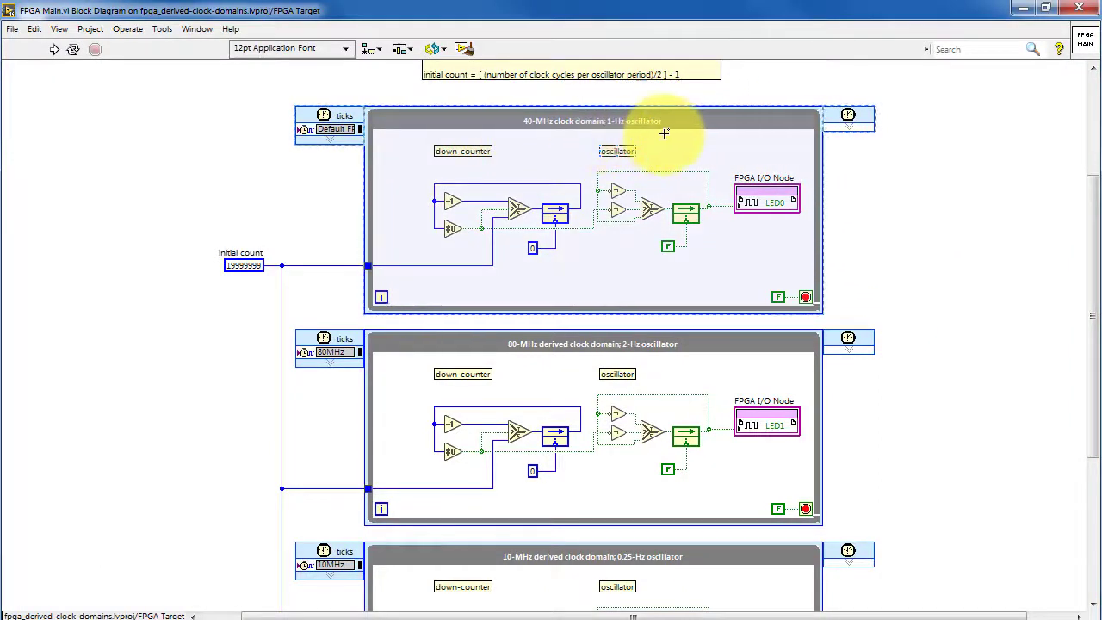
pyautogui.moveTo(695, 284)
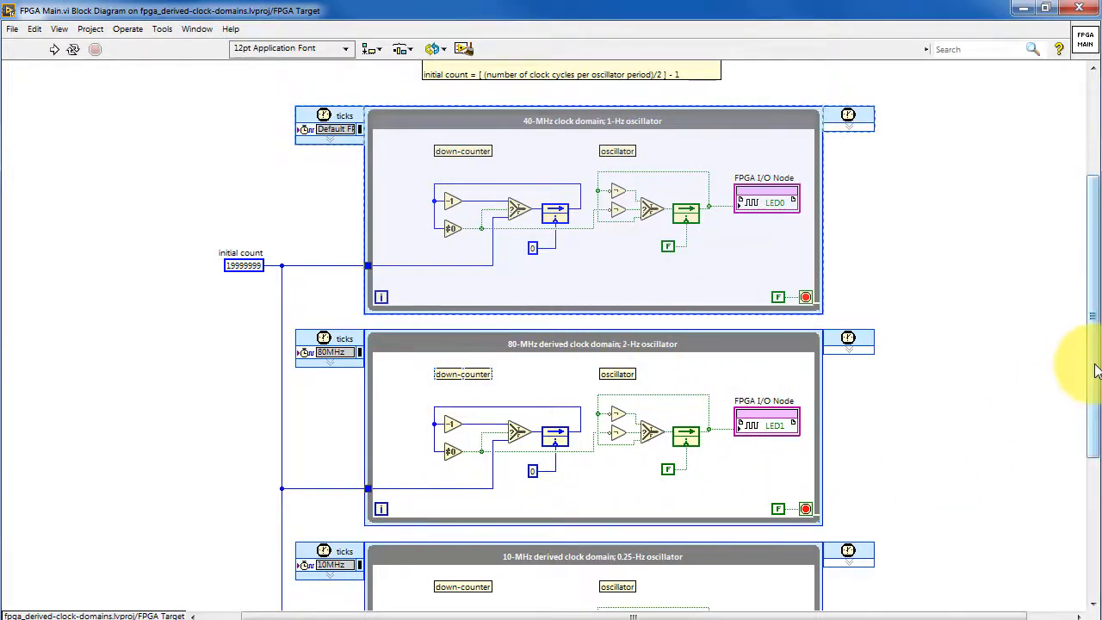
# - Expand the FPGA Target and select the 40 MHz Onboard Clock, revealing its 10MHz and 80MHz clocks
pyautogui.scroll(-3)
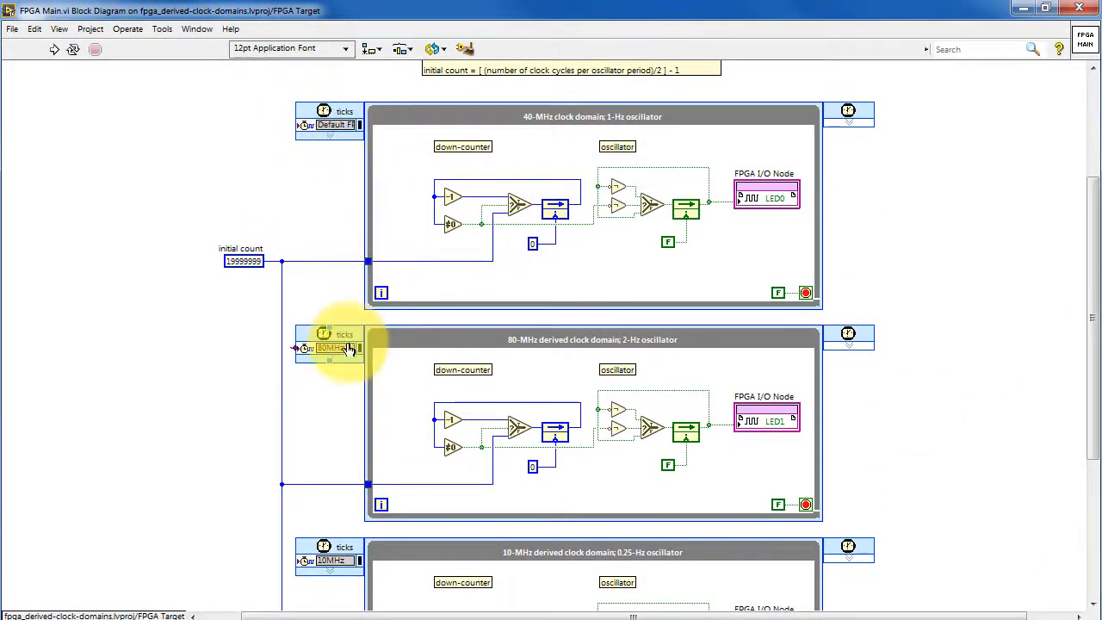
pyautogui.click(592, 339)
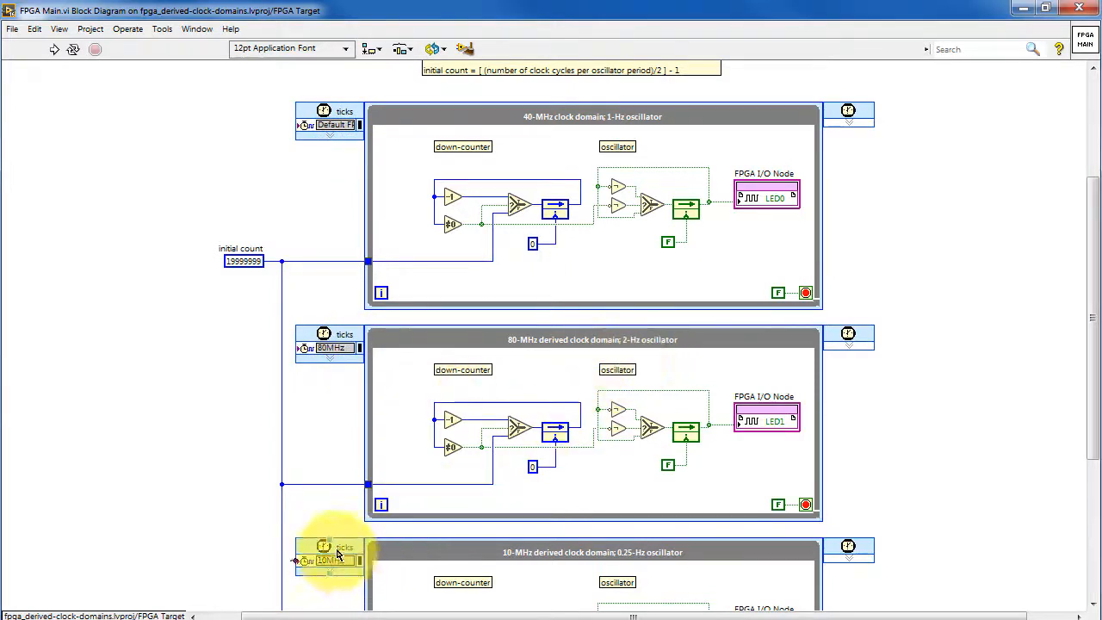
pyautogui.moveTo(654, 560)
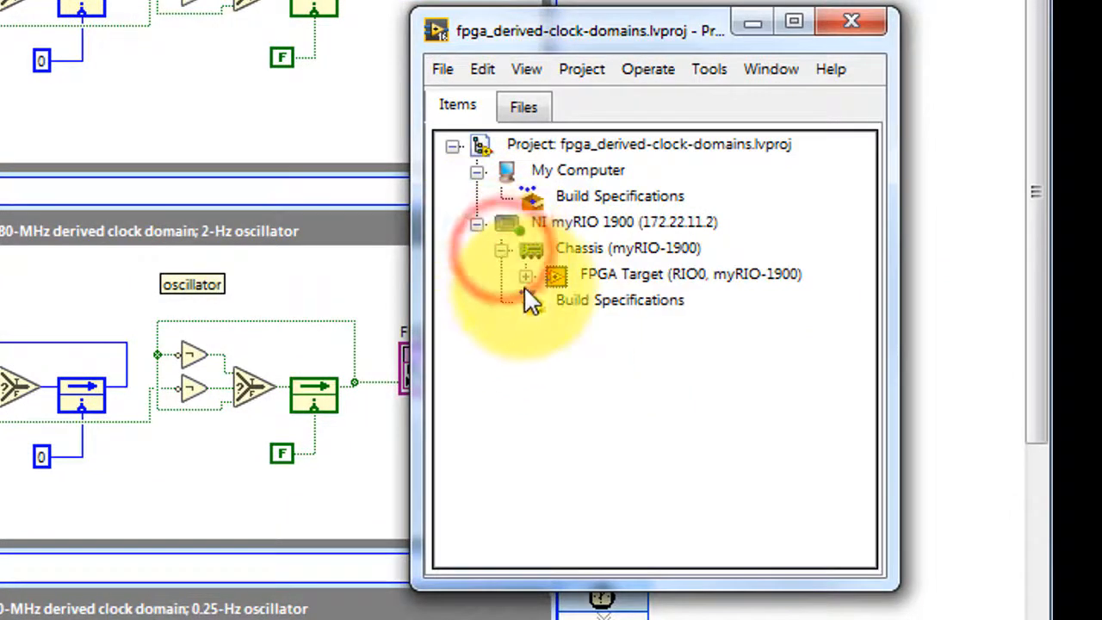
pyautogui.click(524, 274)
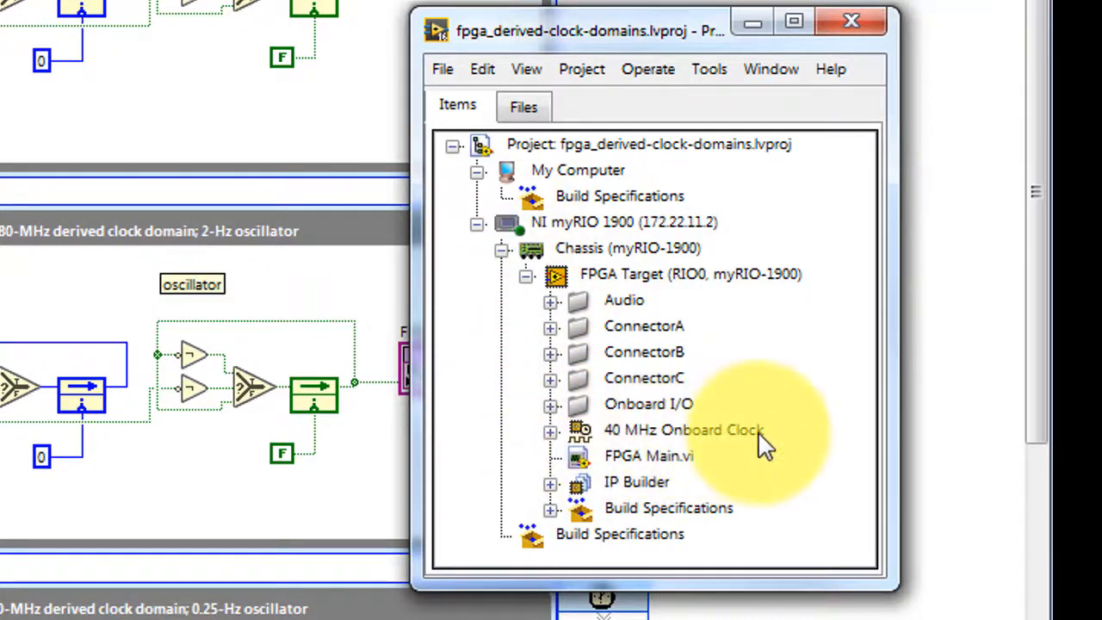
pyautogui.click(549, 430)
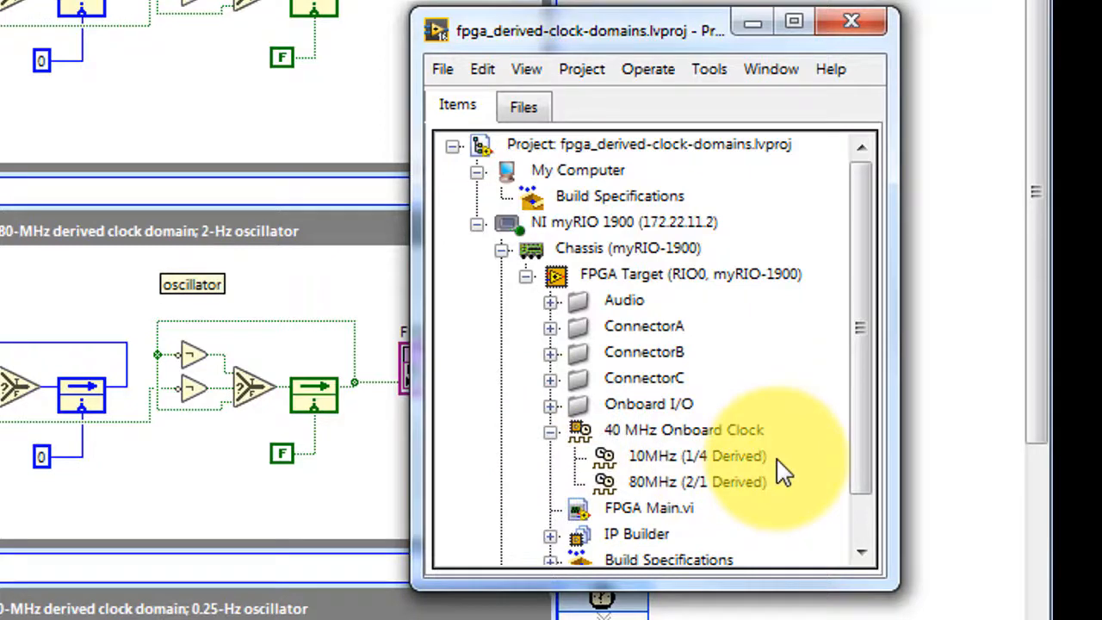
pyautogui.moveTo(773, 501)
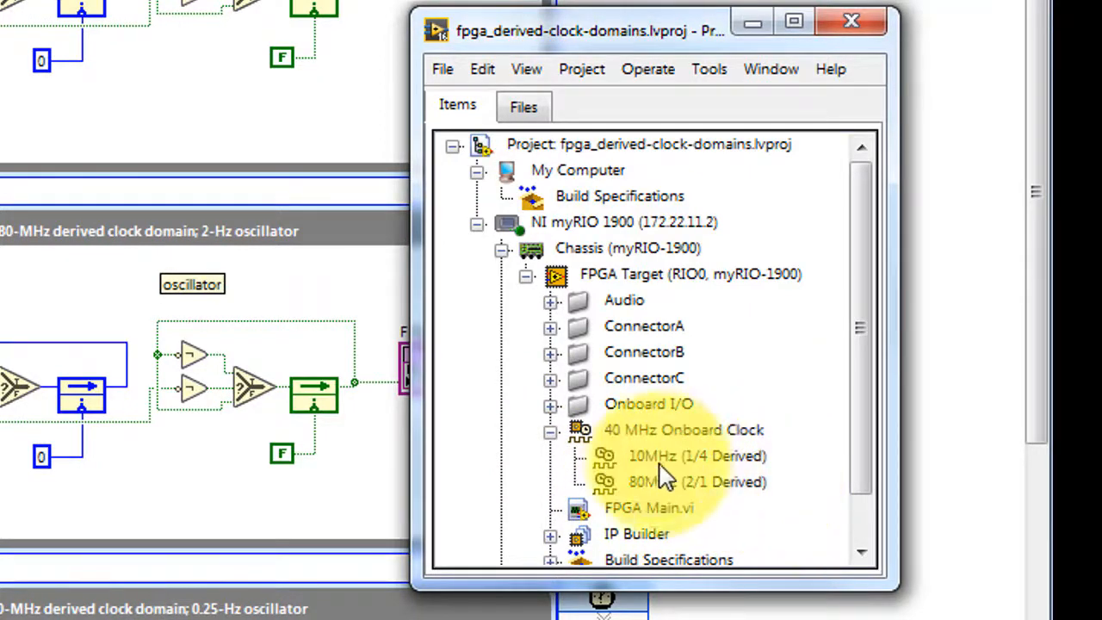
pyautogui.click(674, 430)
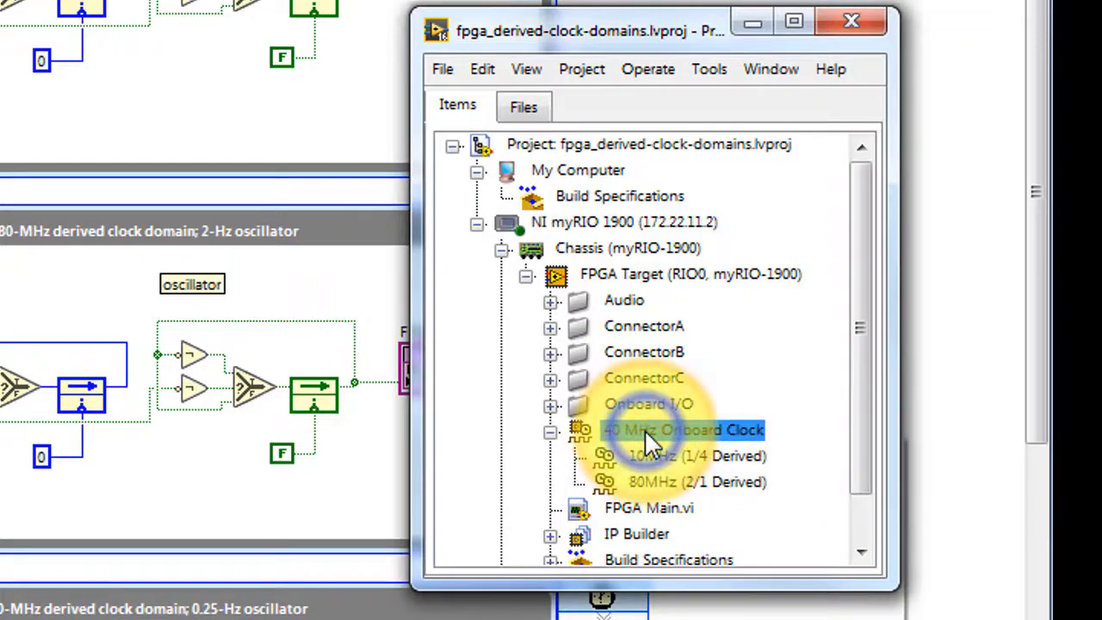
# - Create a new FPGA derived clock from the 40 MHz Onboard Clock
pyautogui.rightClick(663, 429)
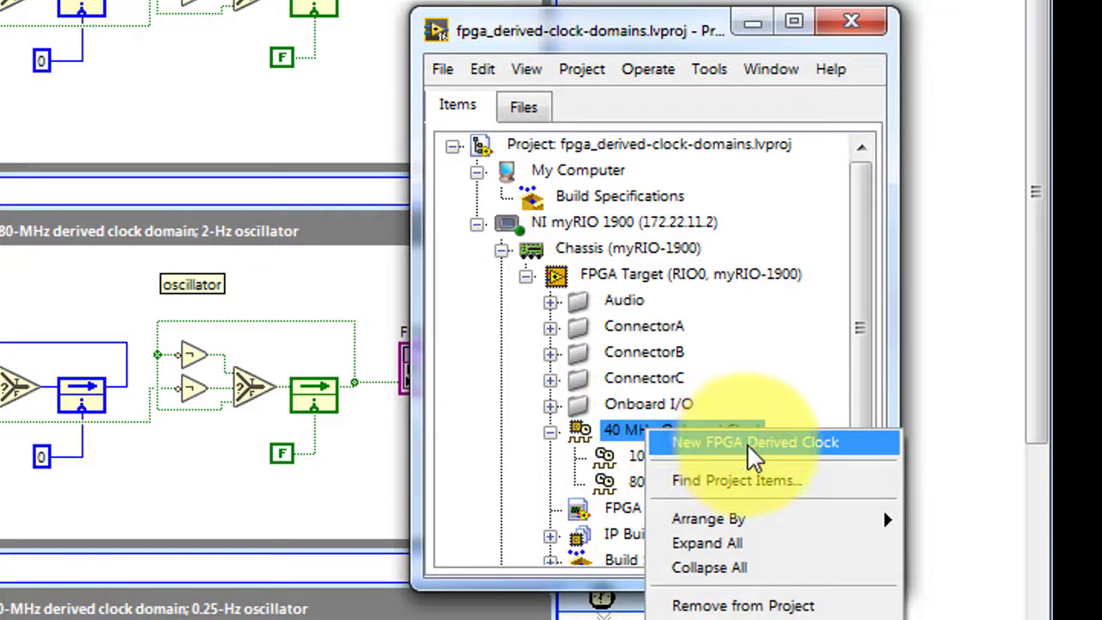
pyautogui.click(772, 442)
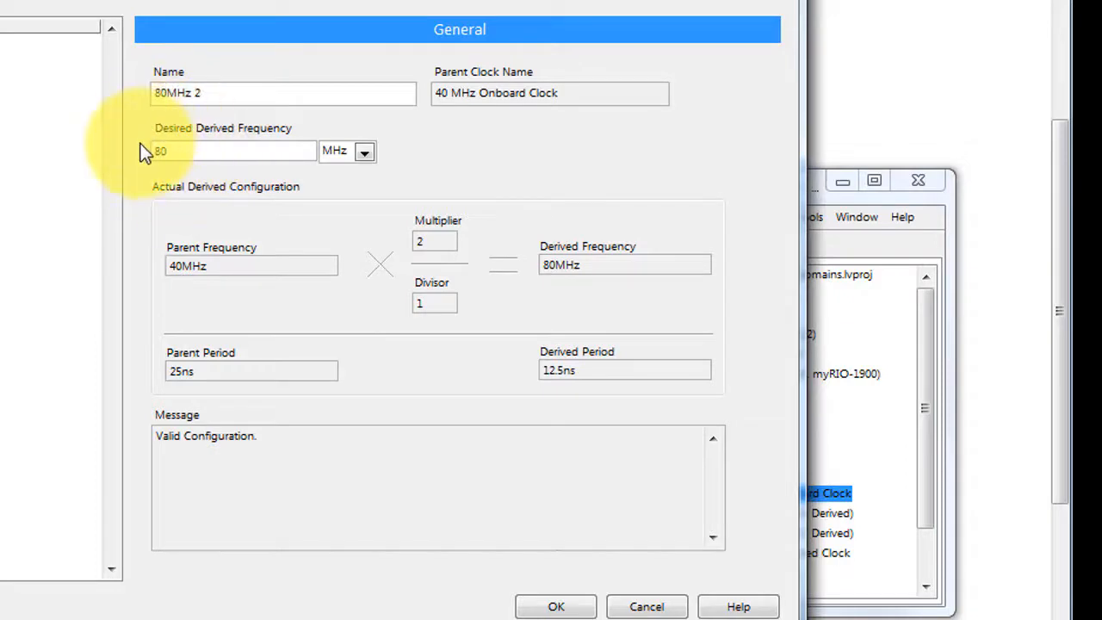
# - Enter 100 kHz as the desired derived frequency, giving a 4.69MHz configuration
pyautogui.doubleClick(161, 150)
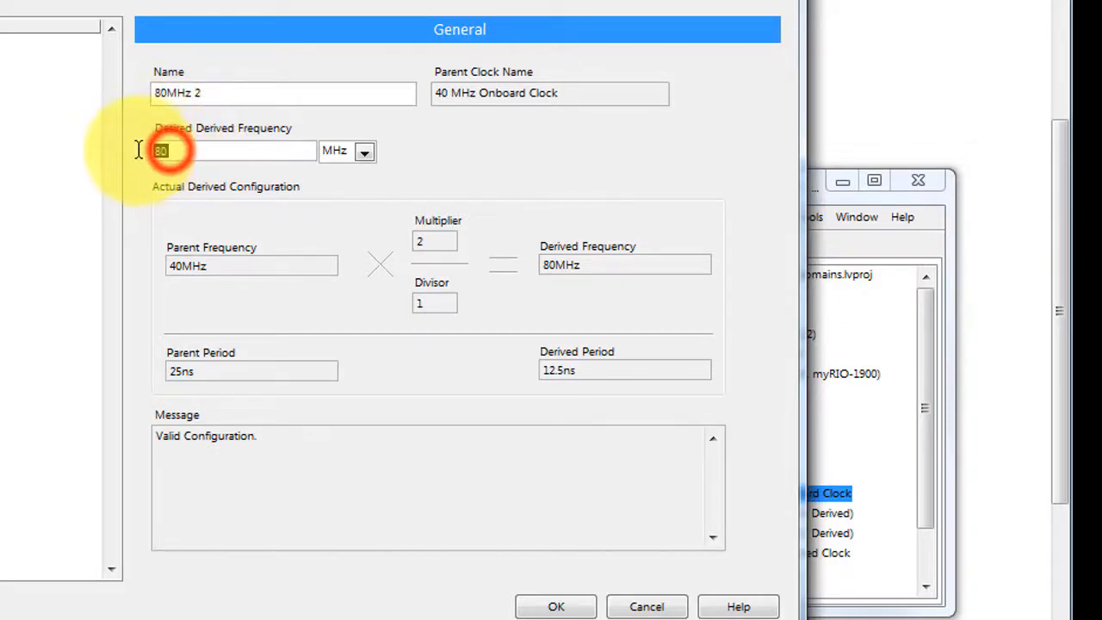
pyautogui.moveTo(144, 155)
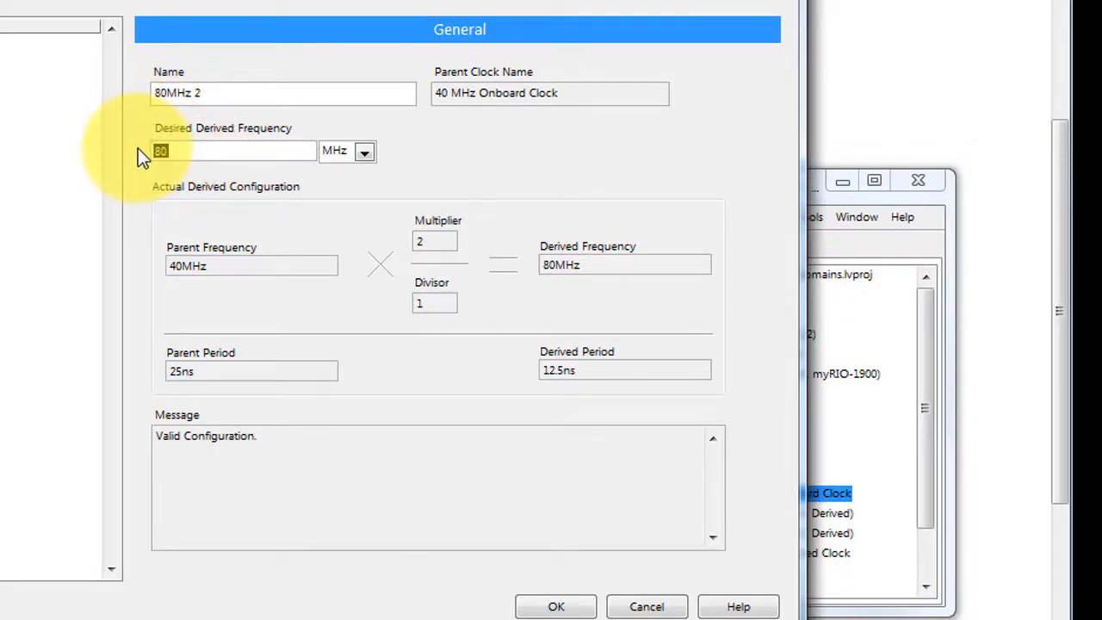
pyautogui.write('100')
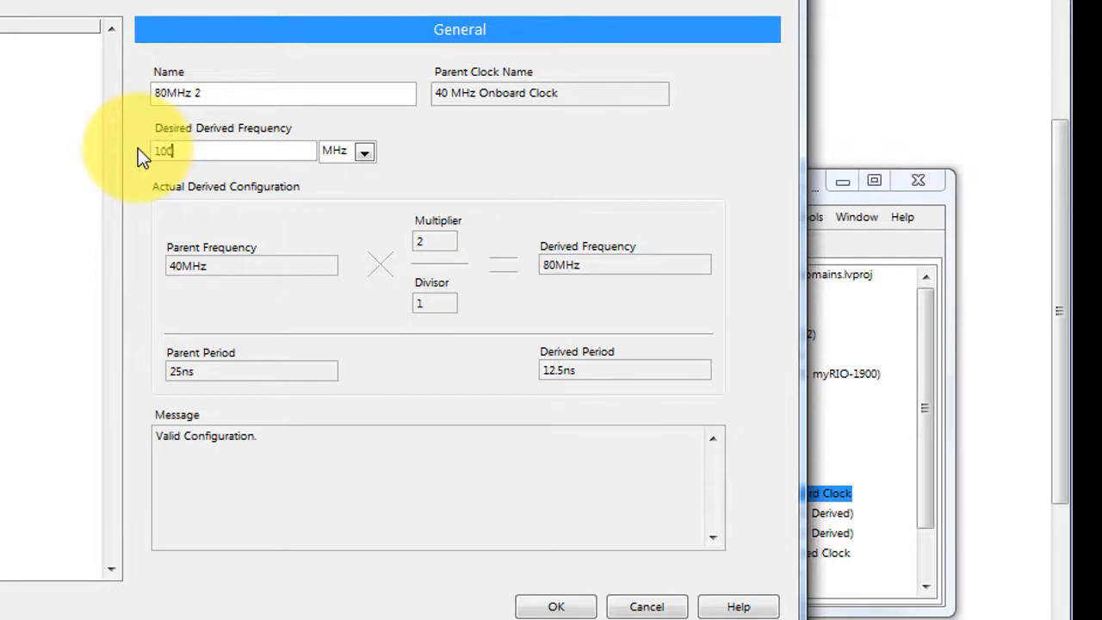
pyautogui.click(366, 151)
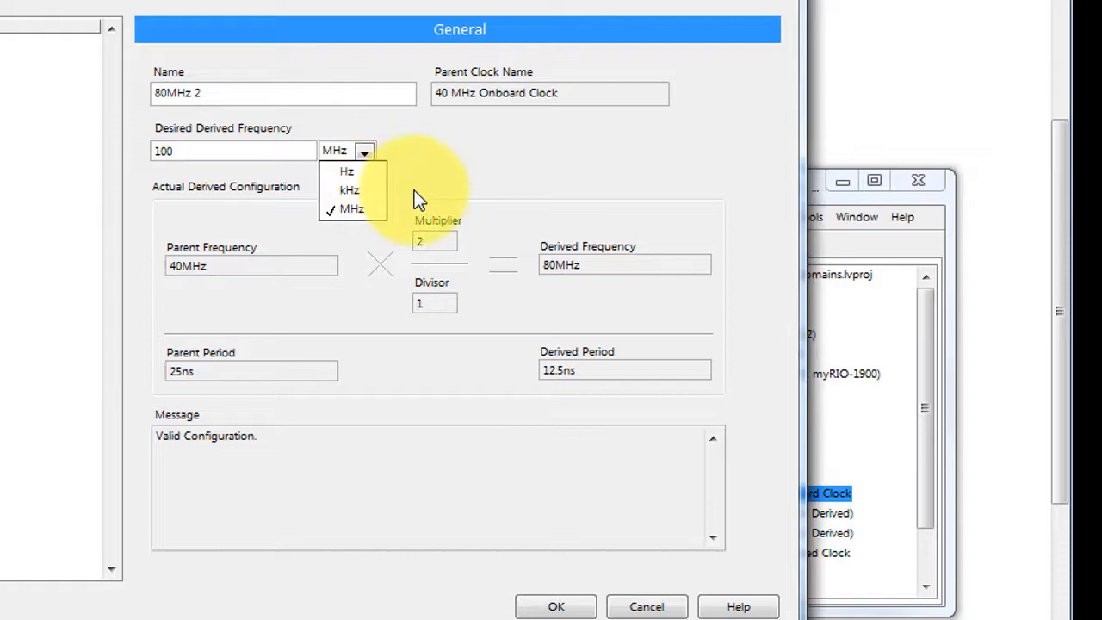
pyautogui.click(347, 190)
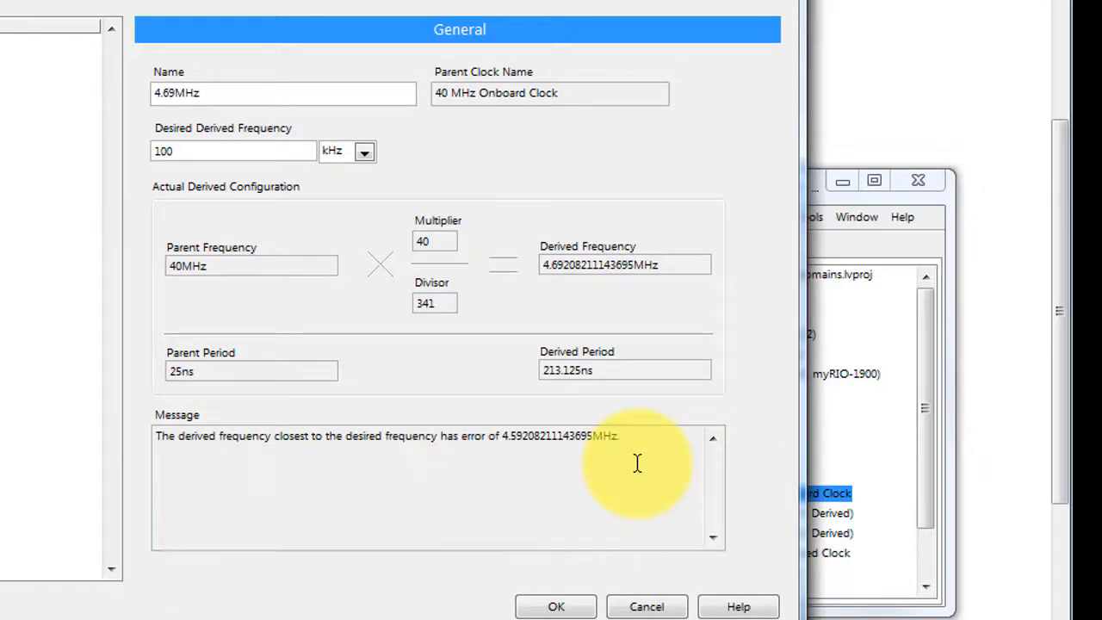
pyautogui.moveTo(572, 245)
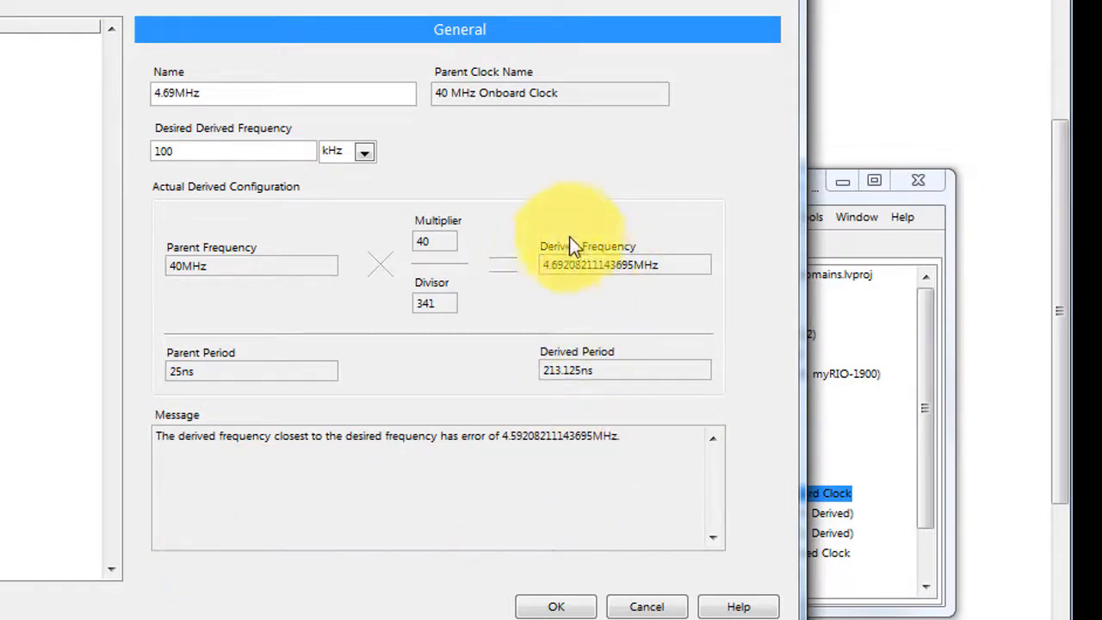
pyautogui.click(365, 151)
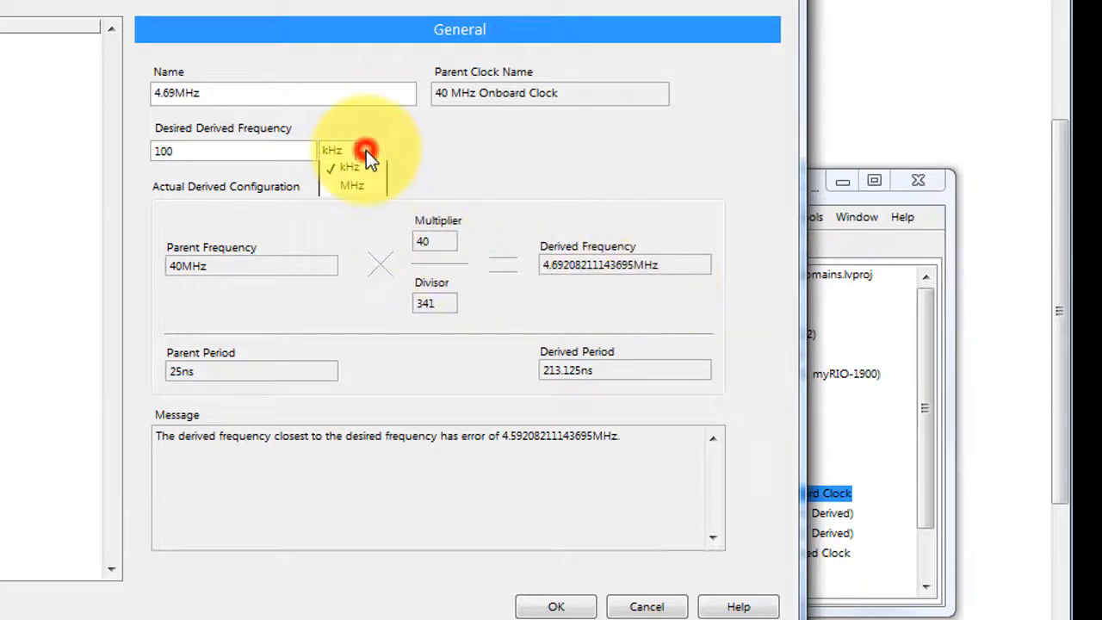
# - Switch the unit to MHz for a 100MHz (×5 ÷2) clock and confirm it
pyautogui.click(352, 184)
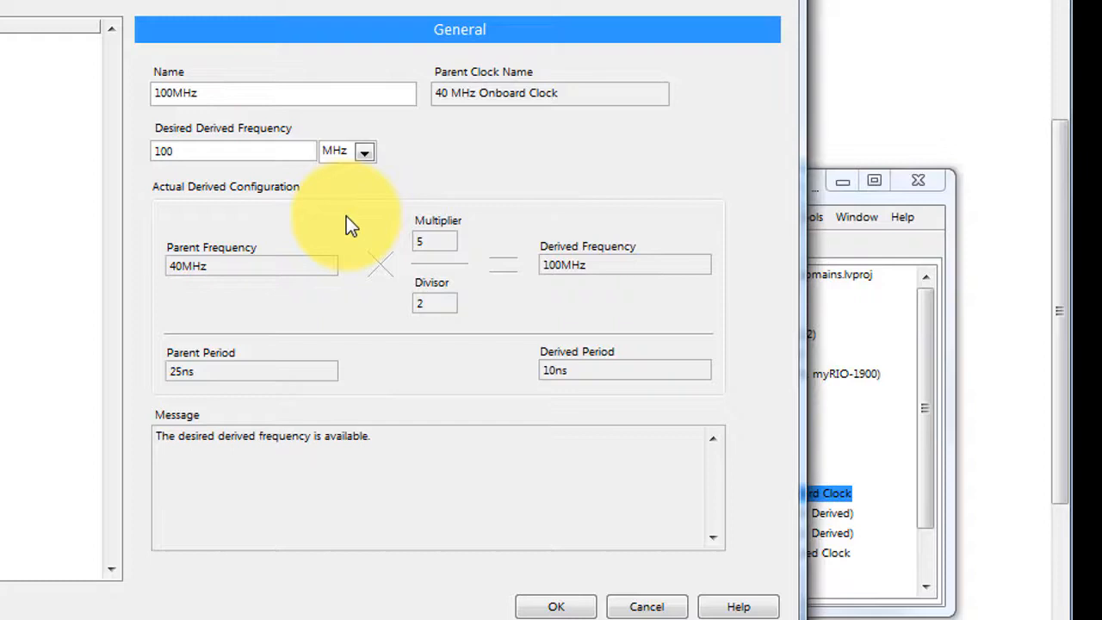
pyautogui.moveTo(383, 239)
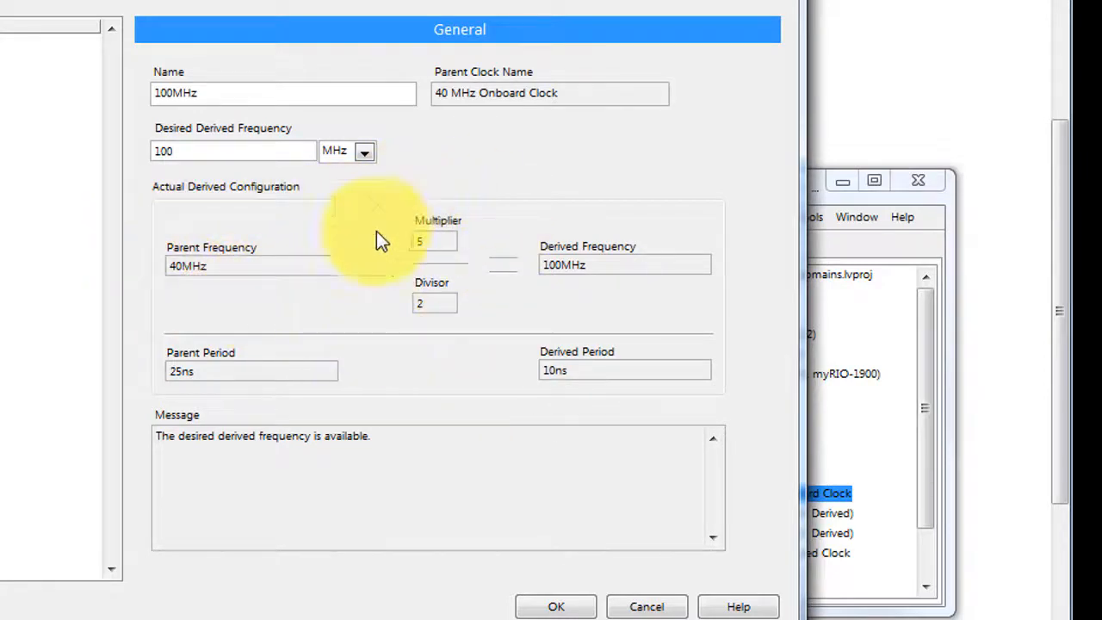
pyautogui.moveTo(474, 448)
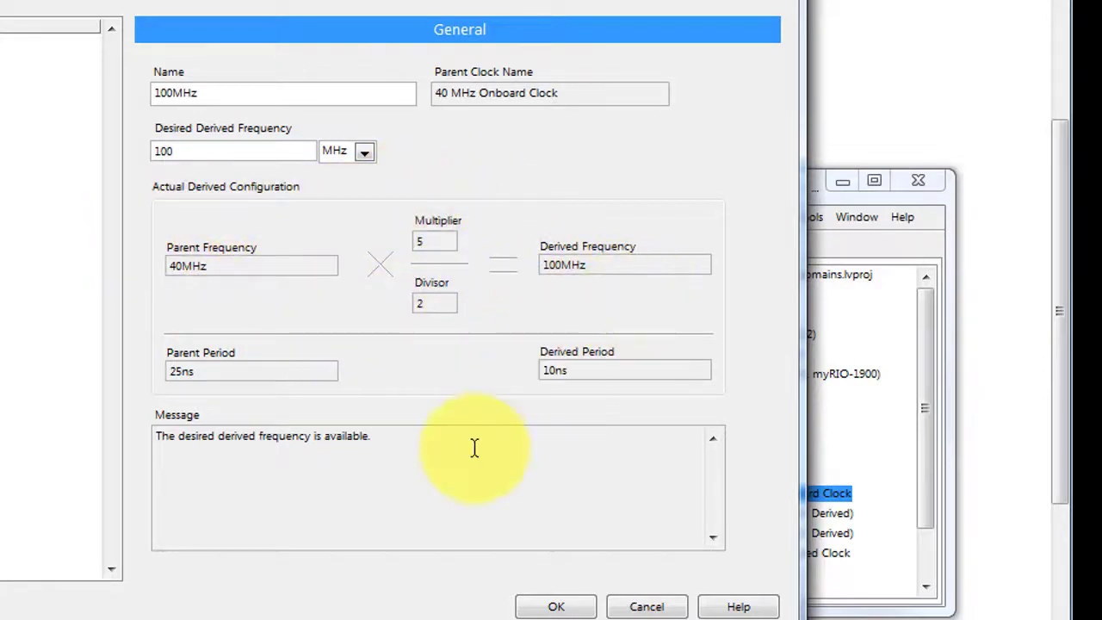
pyautogui.moveTo(374, 459)
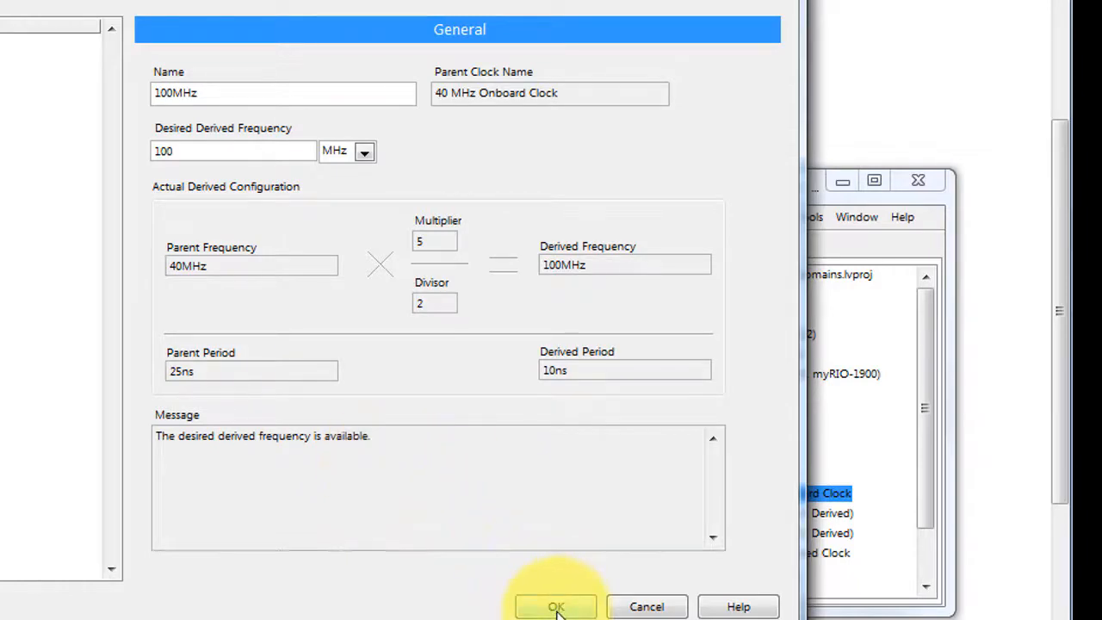
pyautogui.click(556, 606)
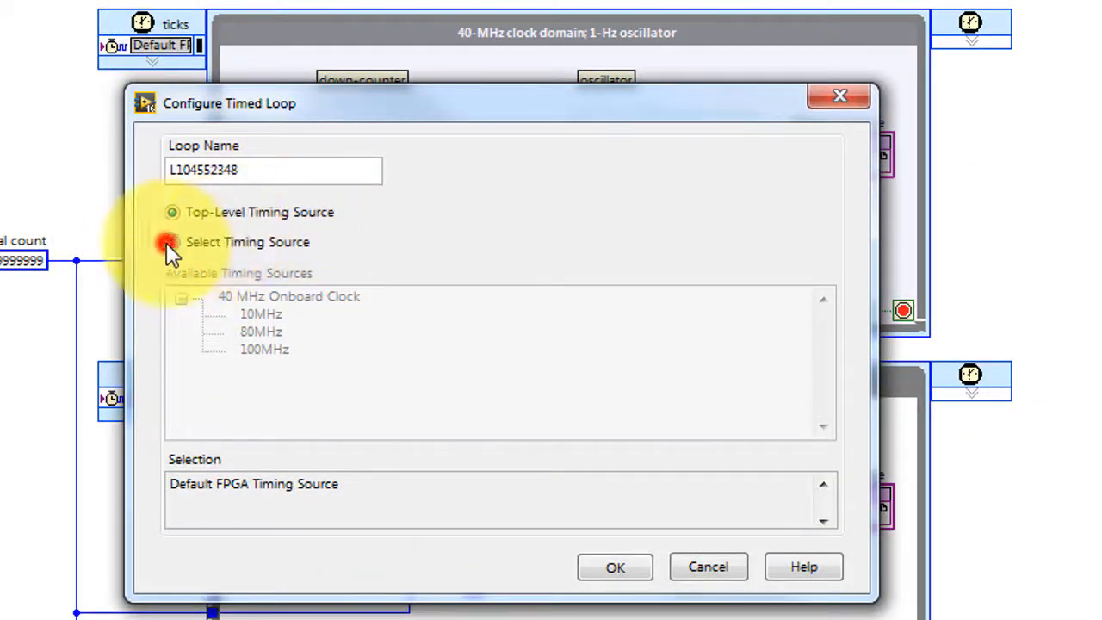
# - Set the first timed loop's timing source to the 100MHz derived clock
pyautogui.click(172, 242)
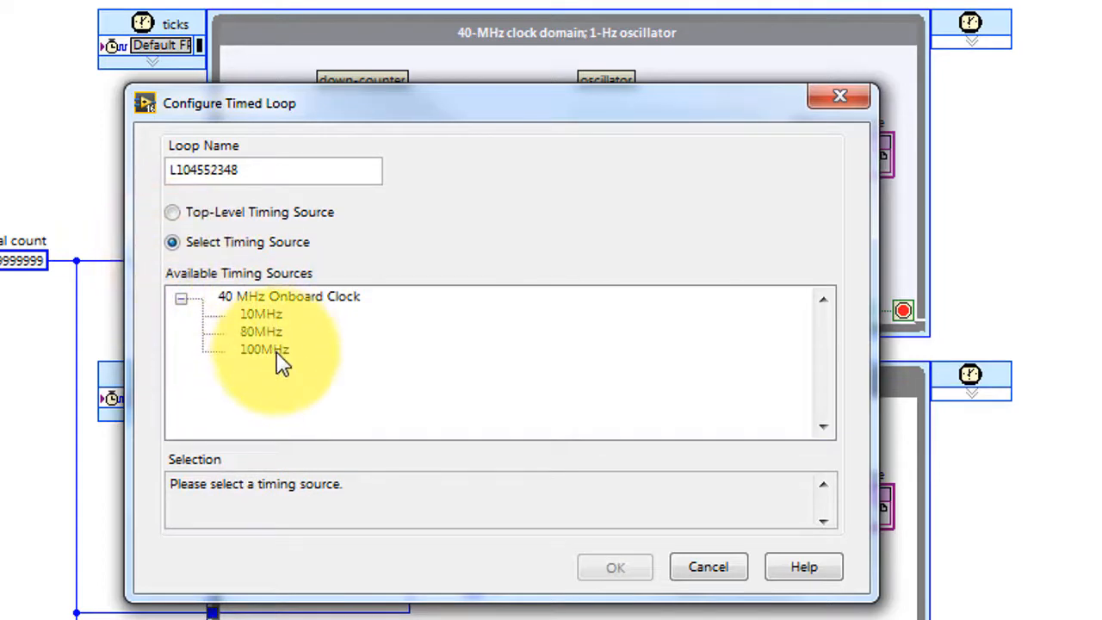
pyautogui.click(264, 348)
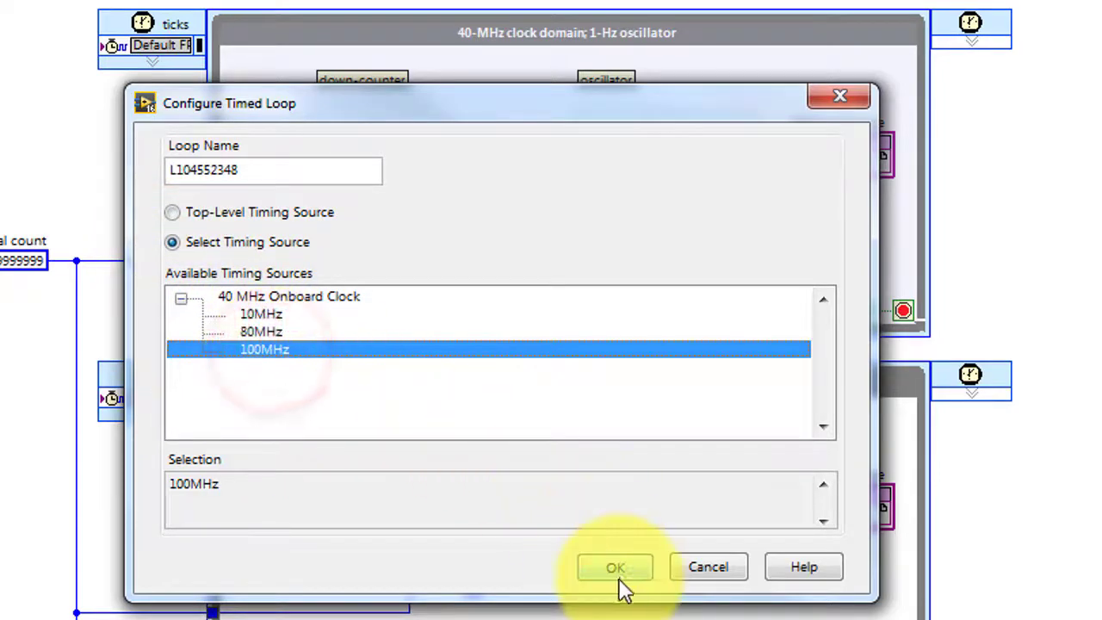
pyautogui.click(614, 566)
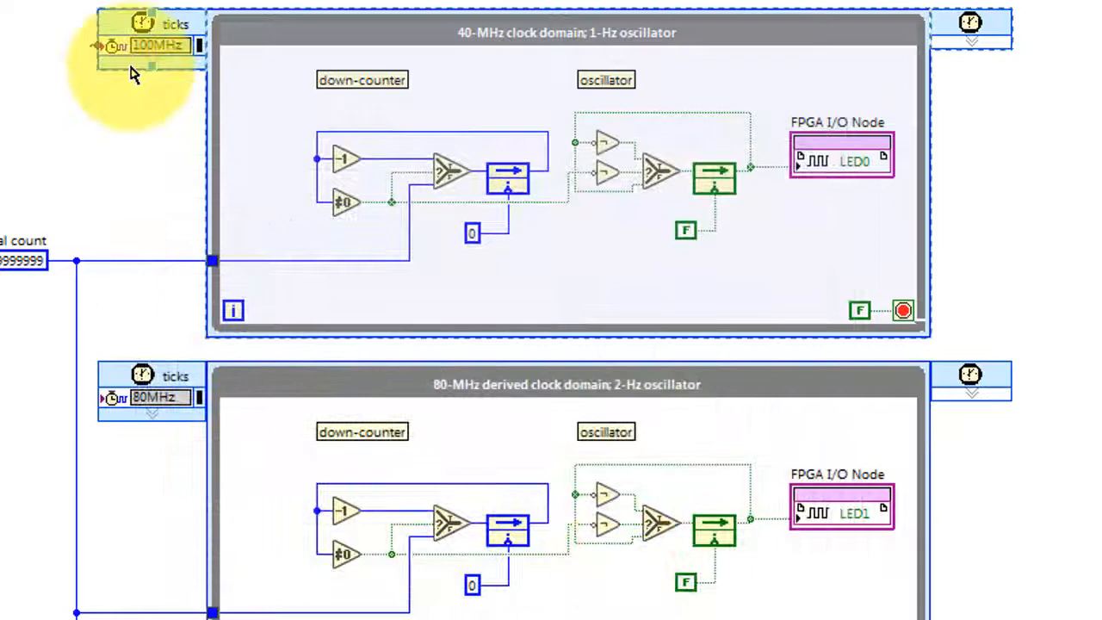